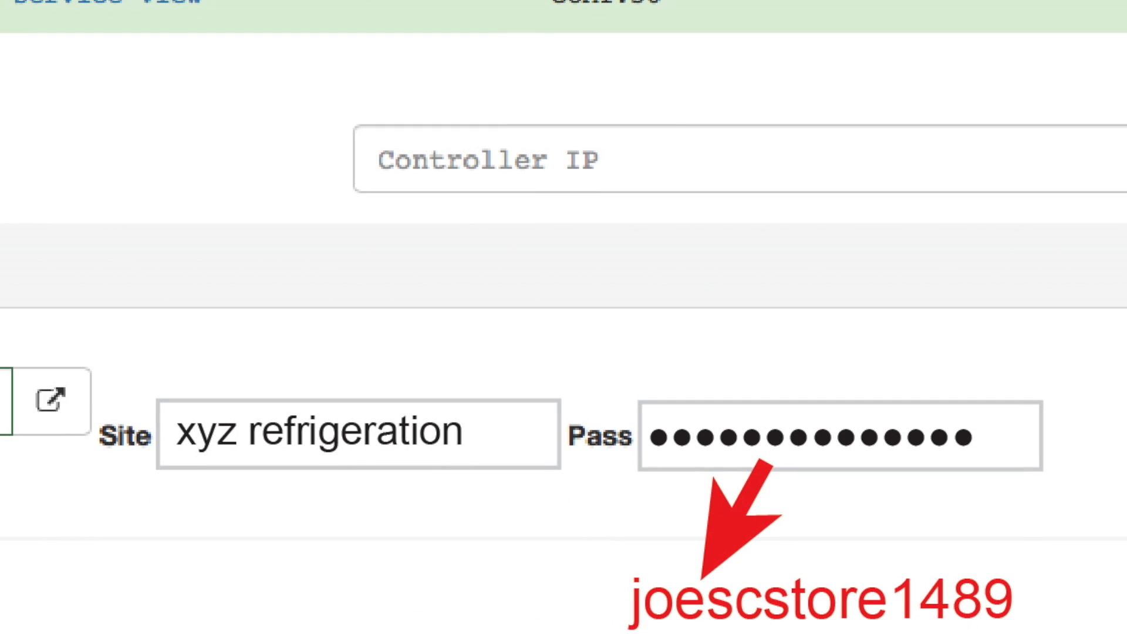
- Log in to view the controller table with coil temperatures, alarms, health and license dates
{"action": "left_click", "coordinate": [727, 54]}
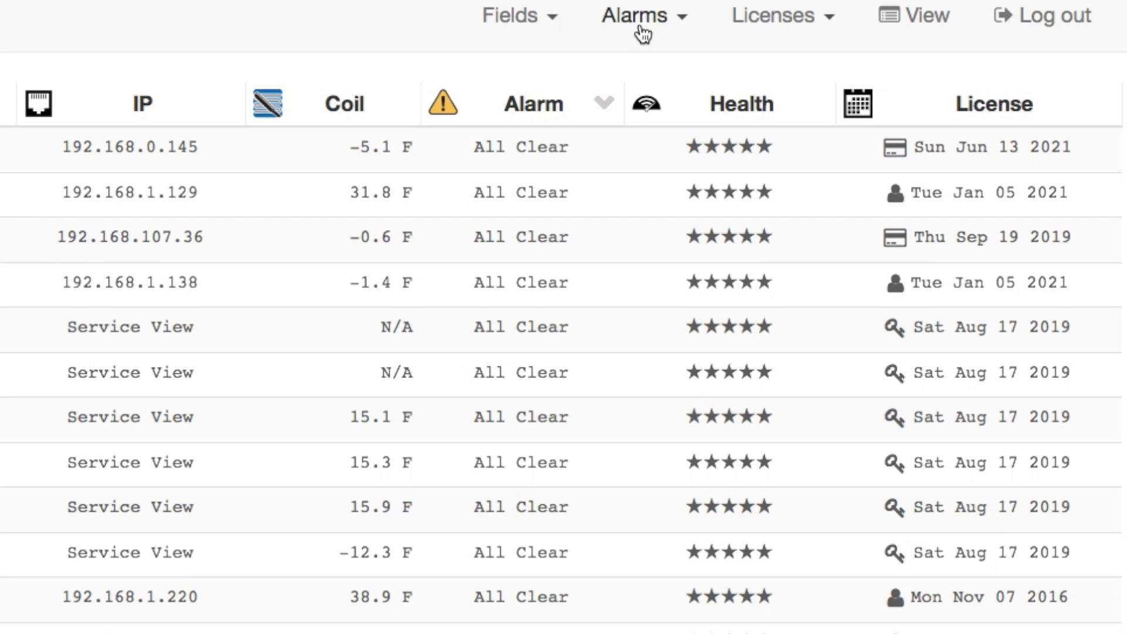
{"action": "left_click", "coordinate": [635, 16]}
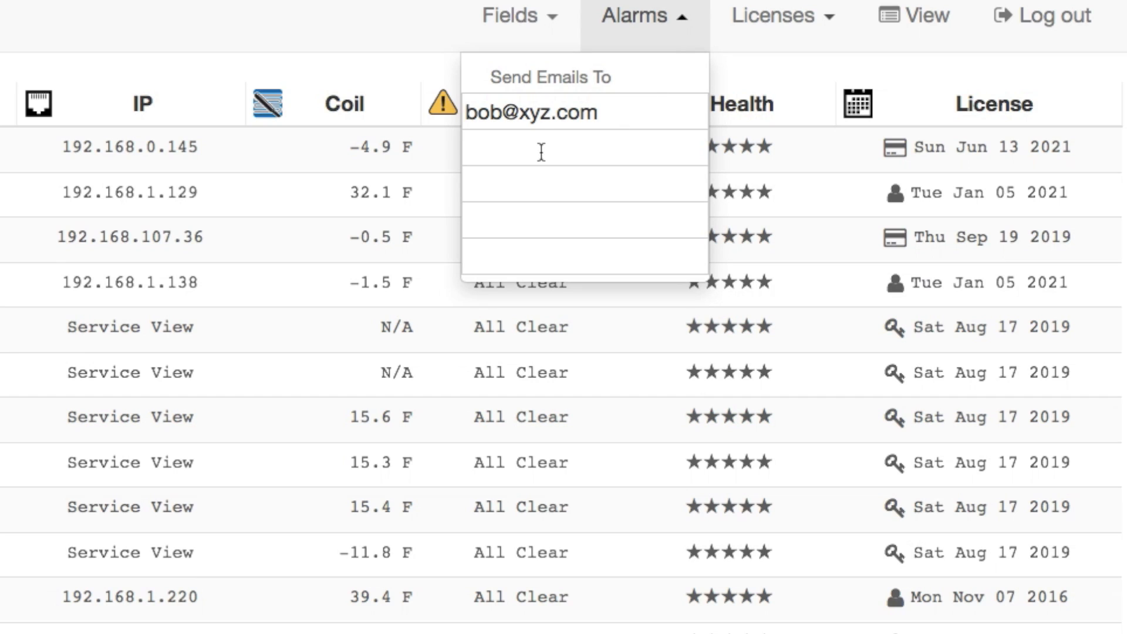
{"action": "left_click", "coordinate": [582, 147]}
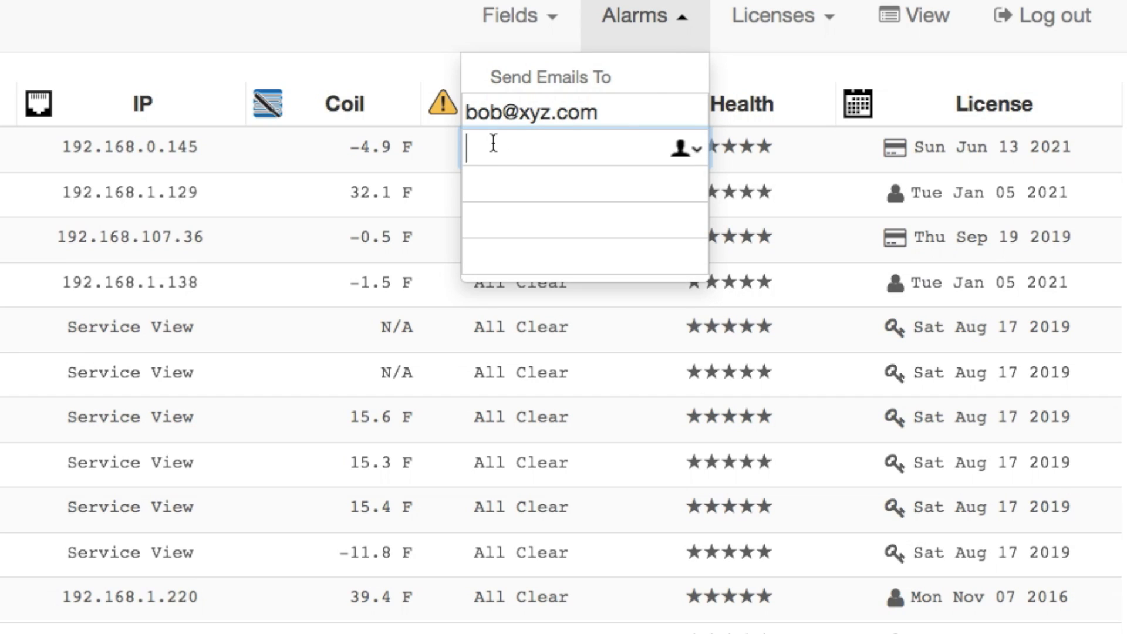
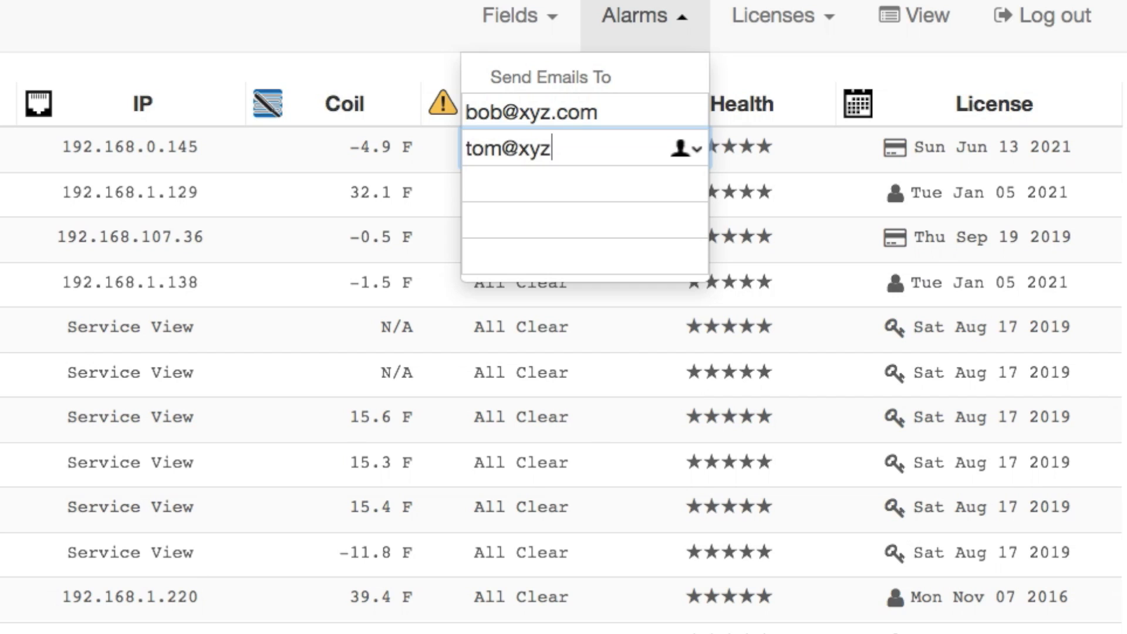